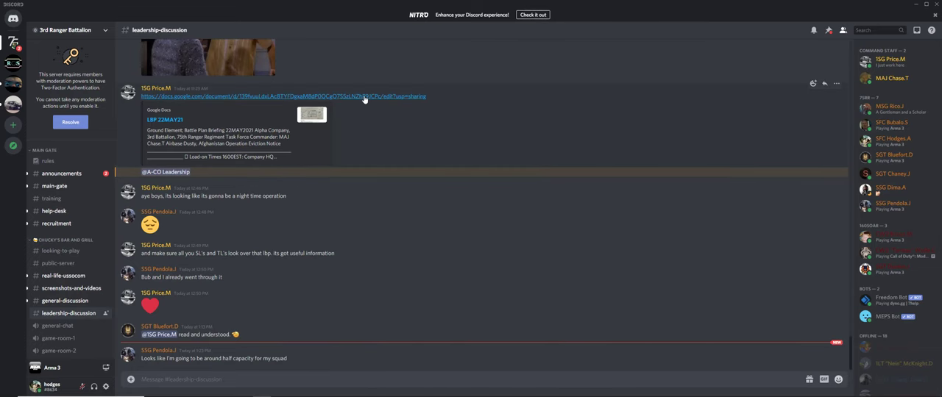
Open the LBP 22MAY21 briefing from Discord and read through the map, Insertion and Security Considerations pages
left_click(292, 96)
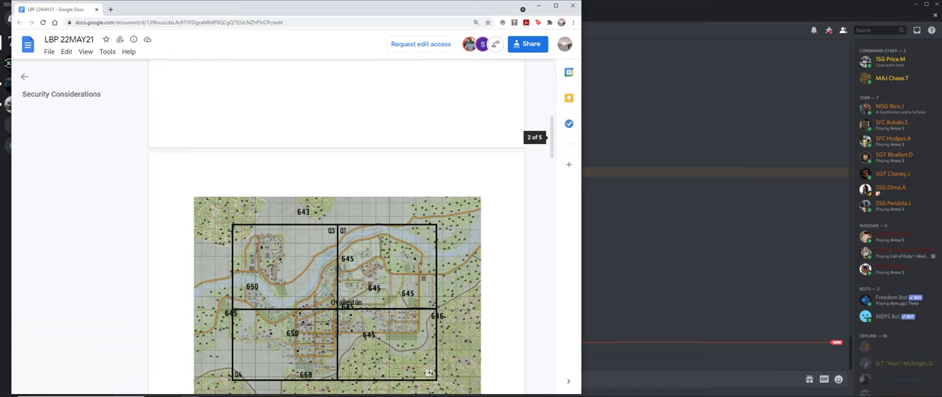
scroll("down", 3)
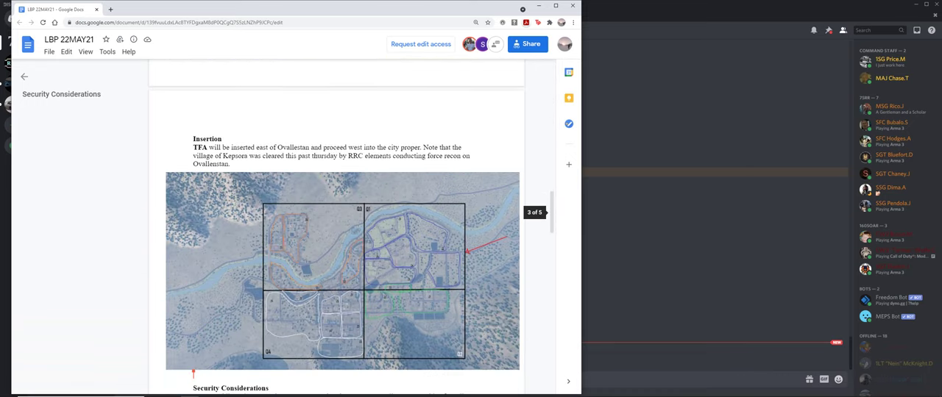
scroll("down", 3)
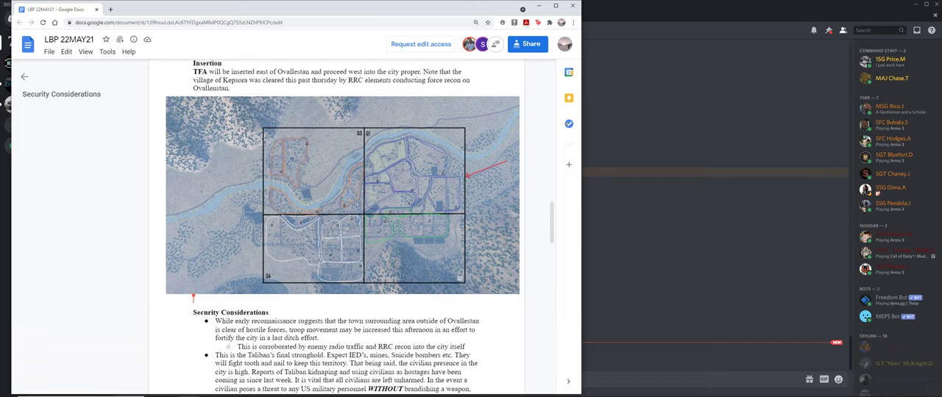
scroll("down", 3)
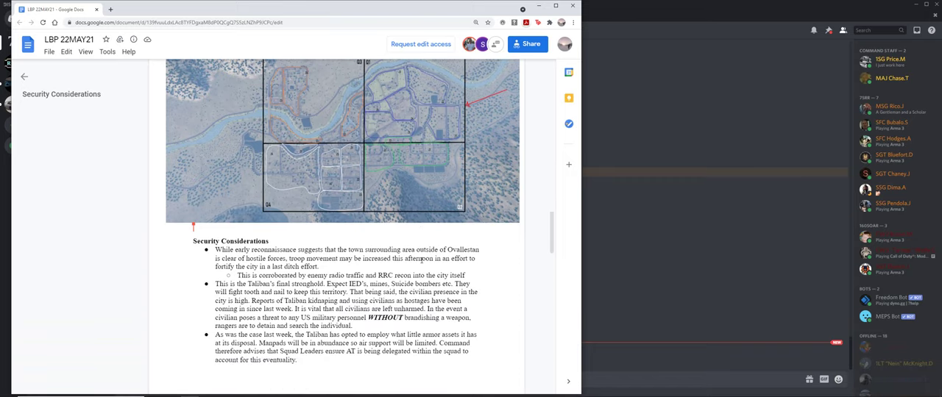
scroll("down", 3)
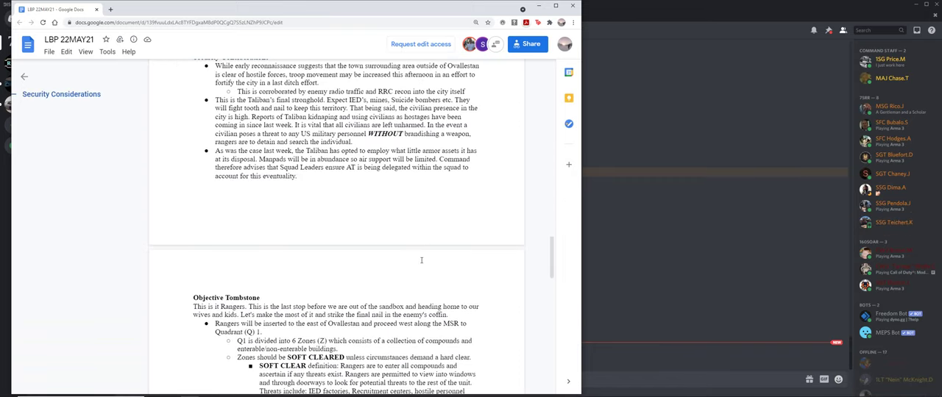
Scroll through the Objective Tombstone quadrant plan to the annotated route map on page 5
scroll("down", 3)
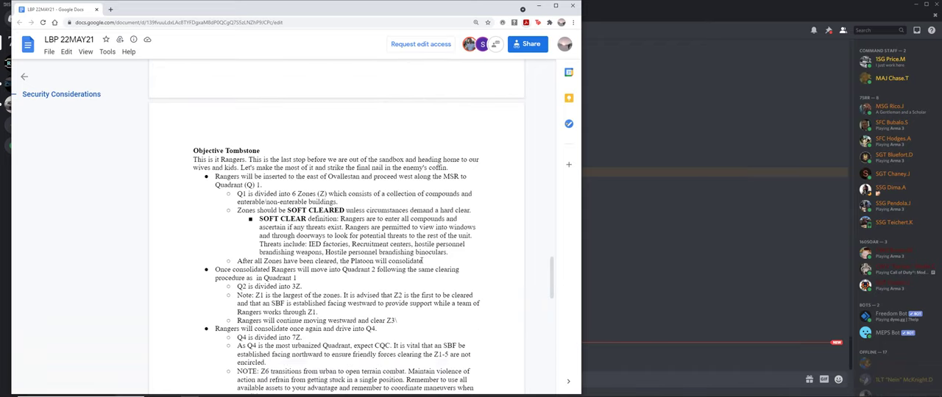
scroll("down", 3)
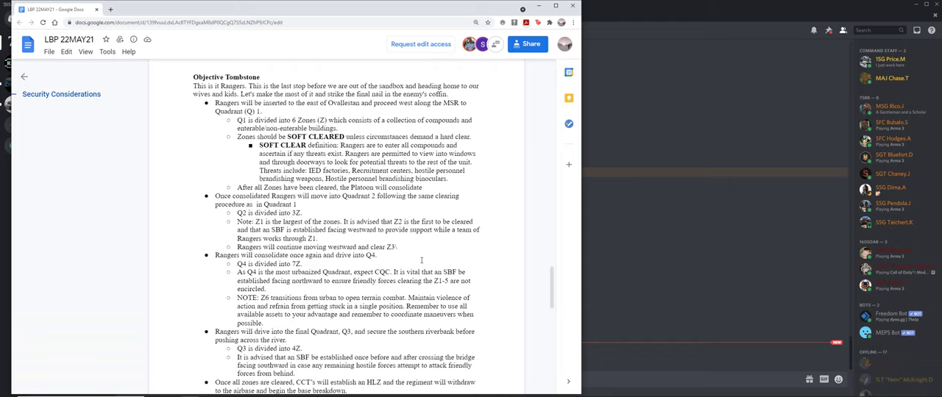
scroll("down", 3)
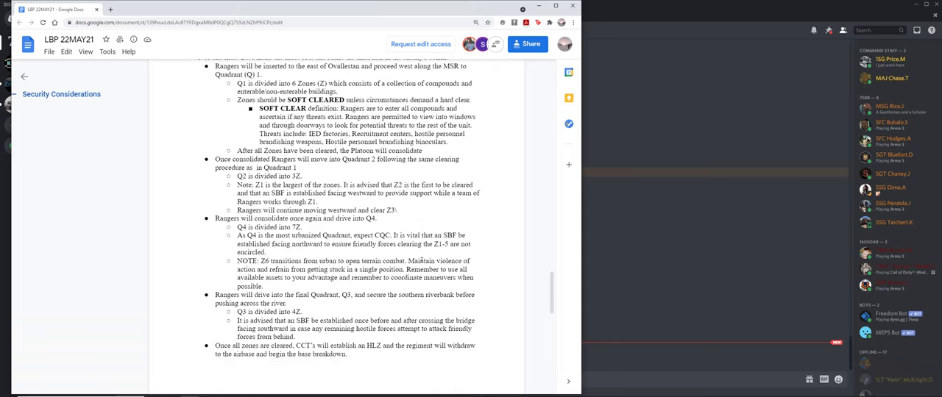
scroll("down", 3)
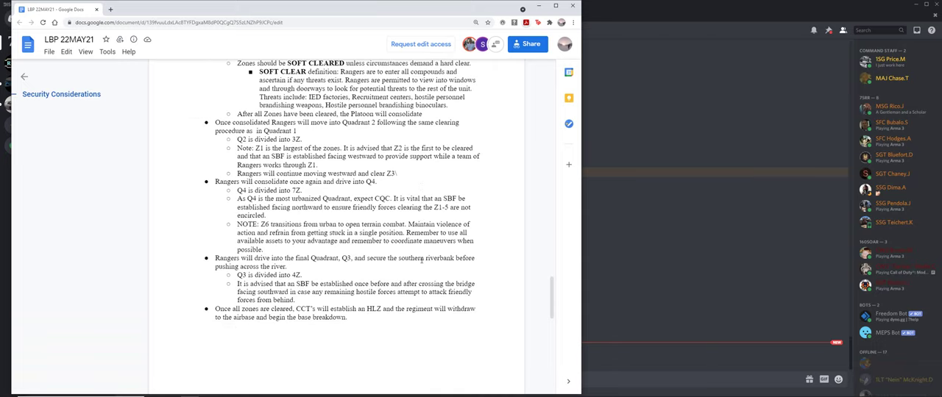
scroll("down", 3)
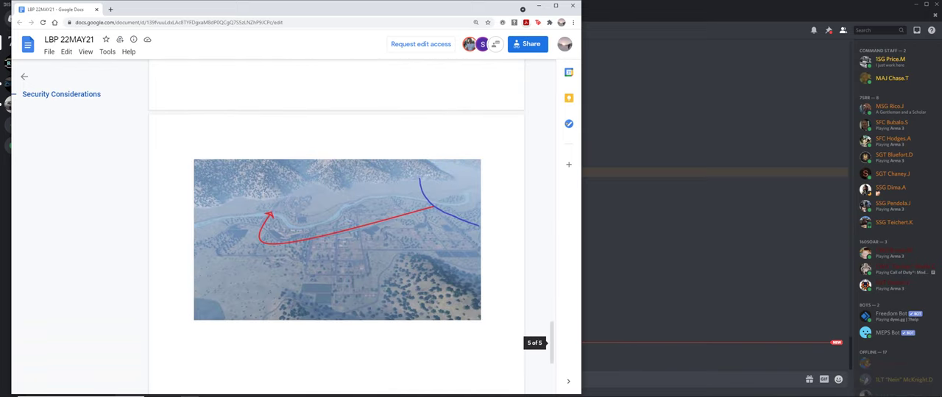
scroll("down", 3)
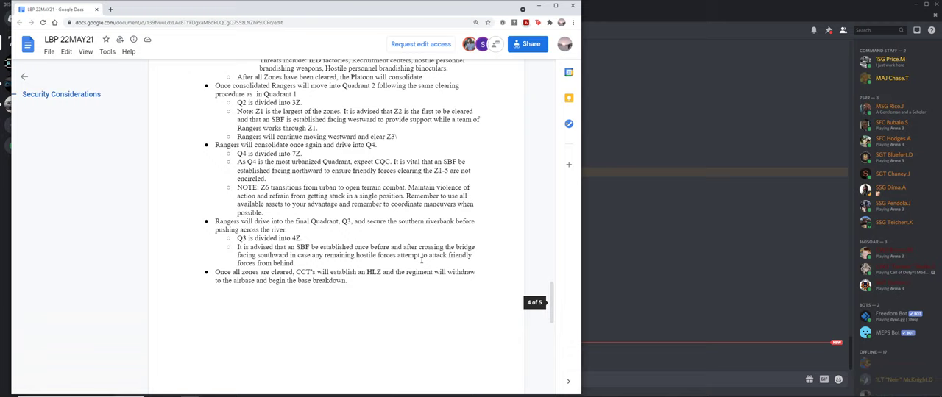
scroll("down", 3)
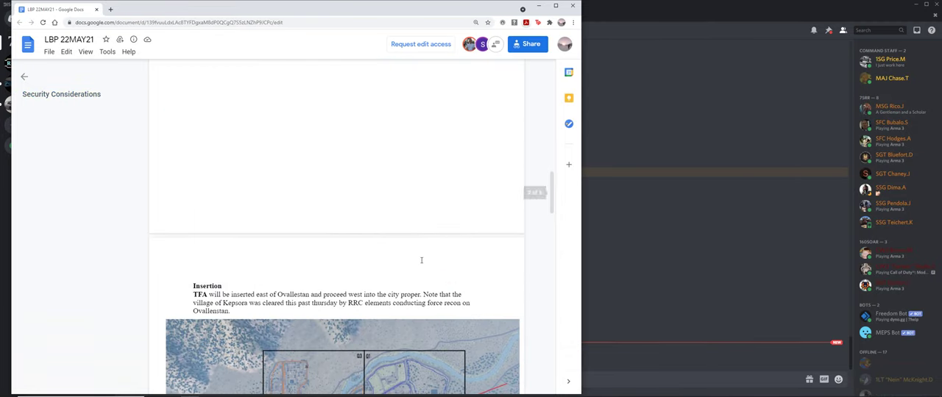